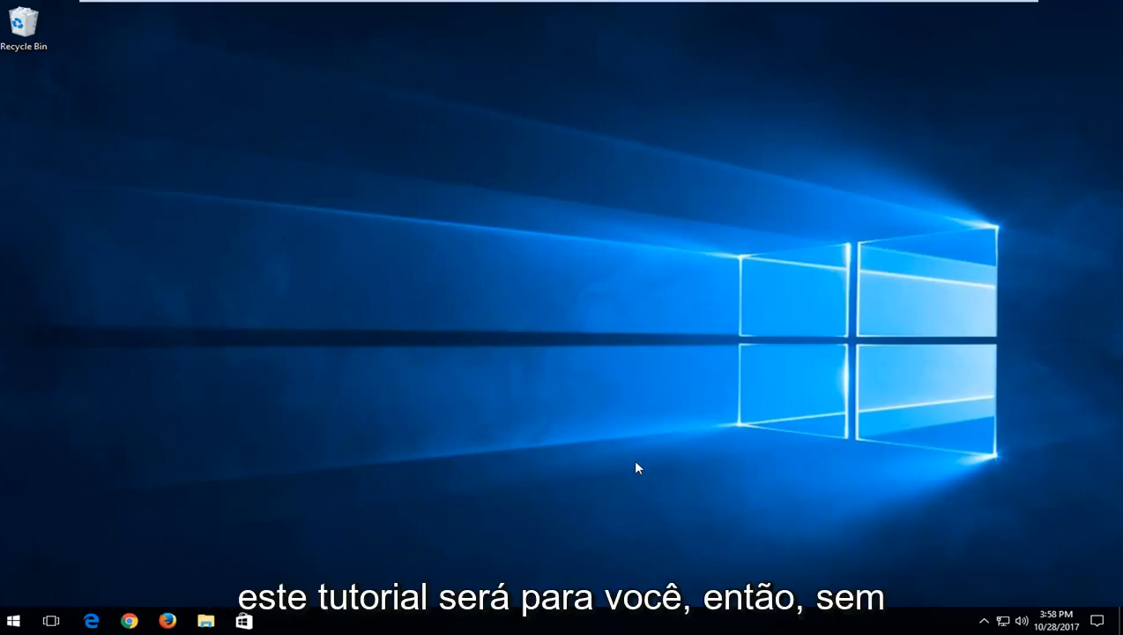
pyautogui.moveTo(457, 454)
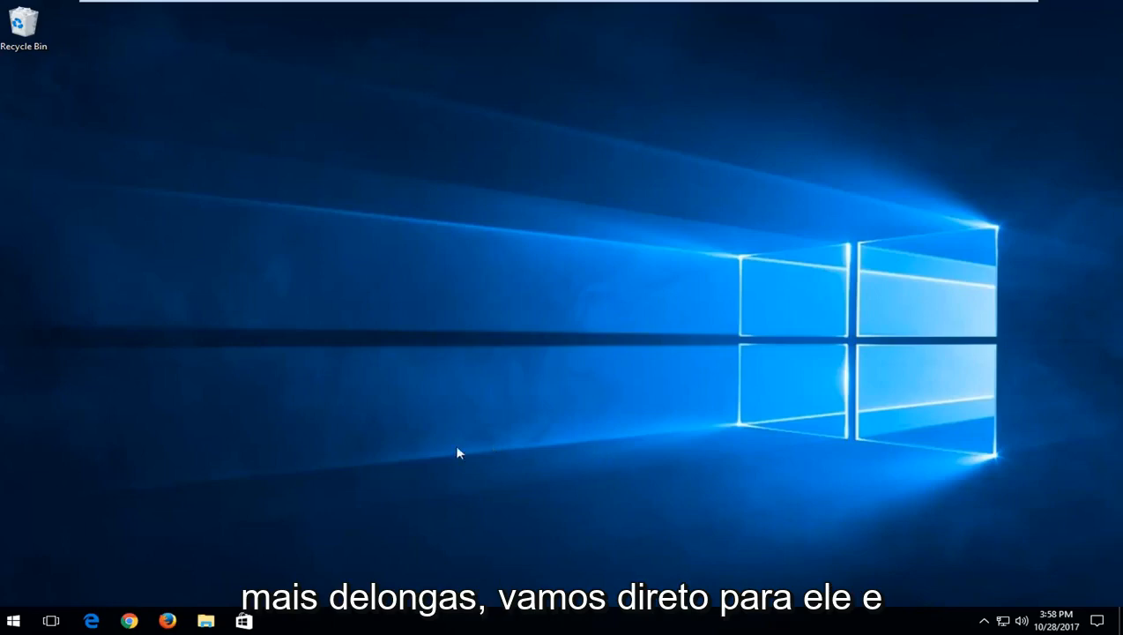
# - Open the Windows 10 Start menu from the taskbar
pyautogui.click(10, 618)
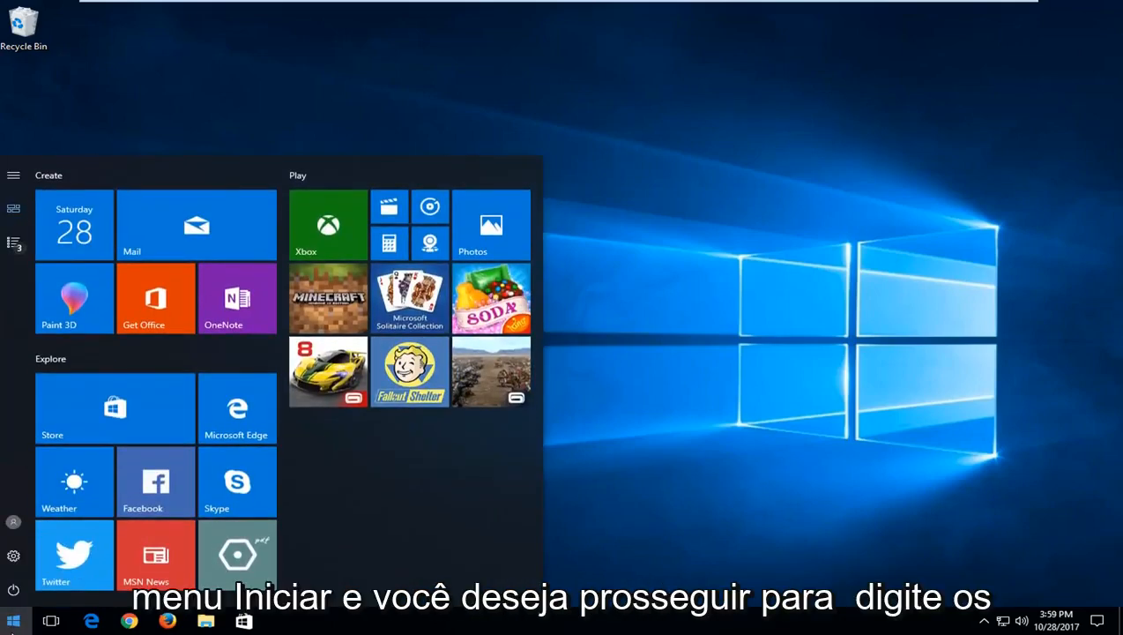
# - Search the Start menu for 'services' to launch the Services manager
pyautogui.write('services')
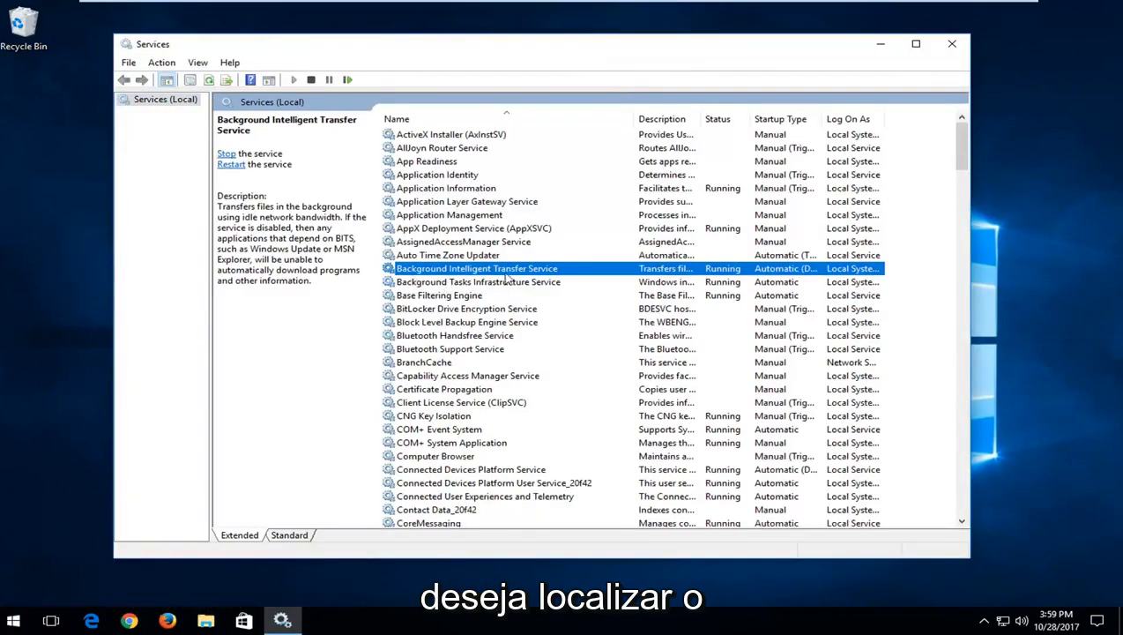
pyautogui.moveTo(507, 268)
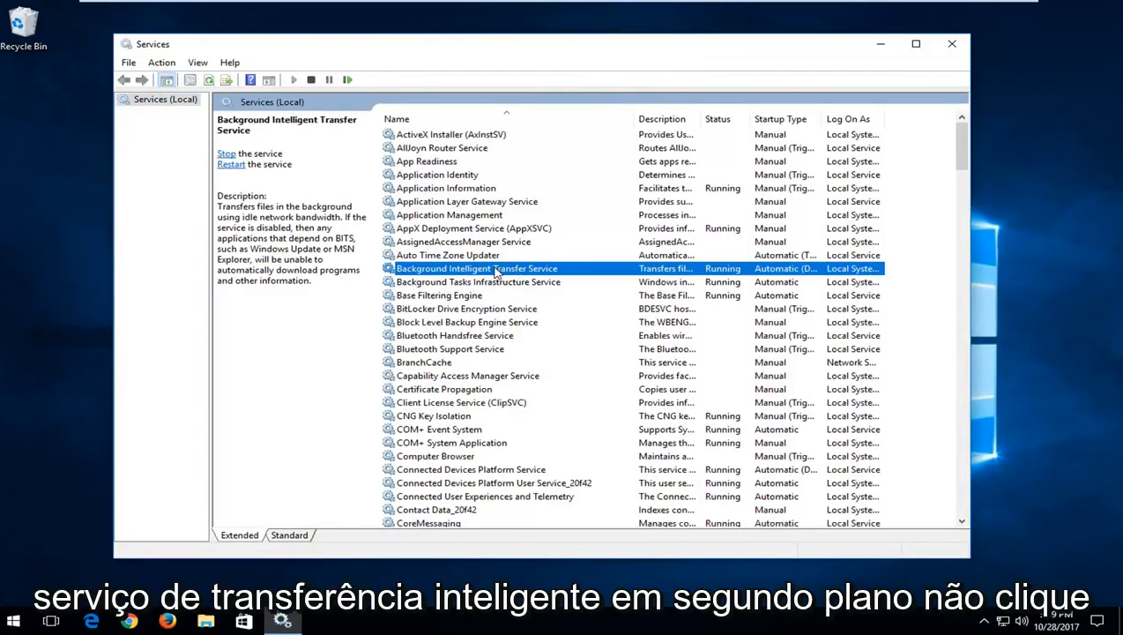
# - Set Background Intelligent Transfer Service startup type to Automatic, save it, and close Services
pyautogui.doubleClick(477, 268)
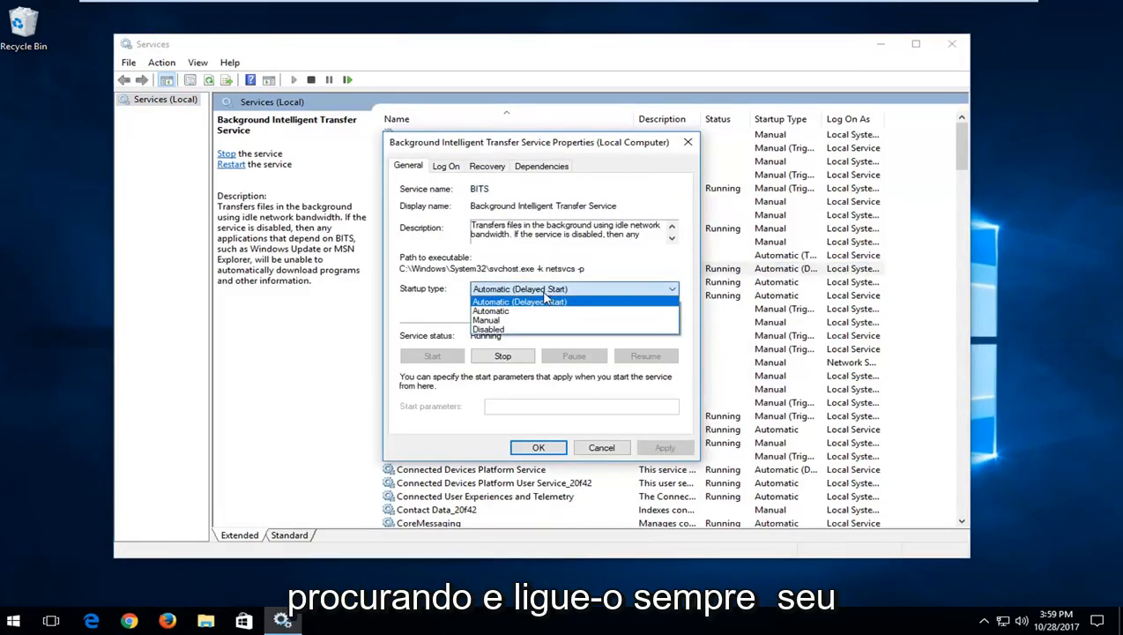
pyautogui.click(492, 311)
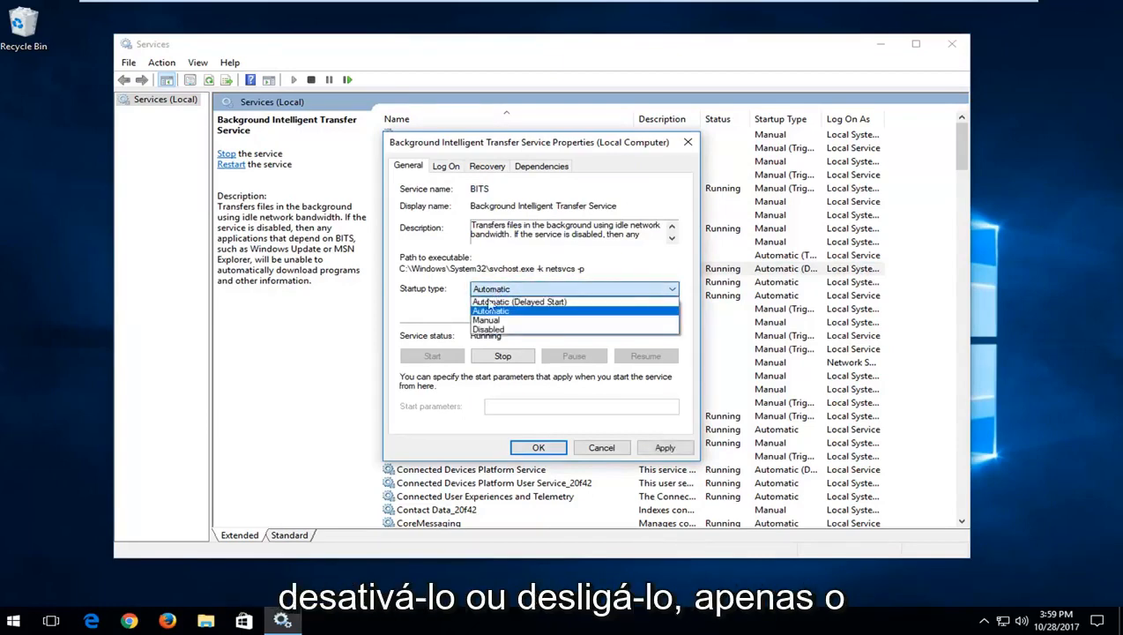
pyautogui.click(487, 329)
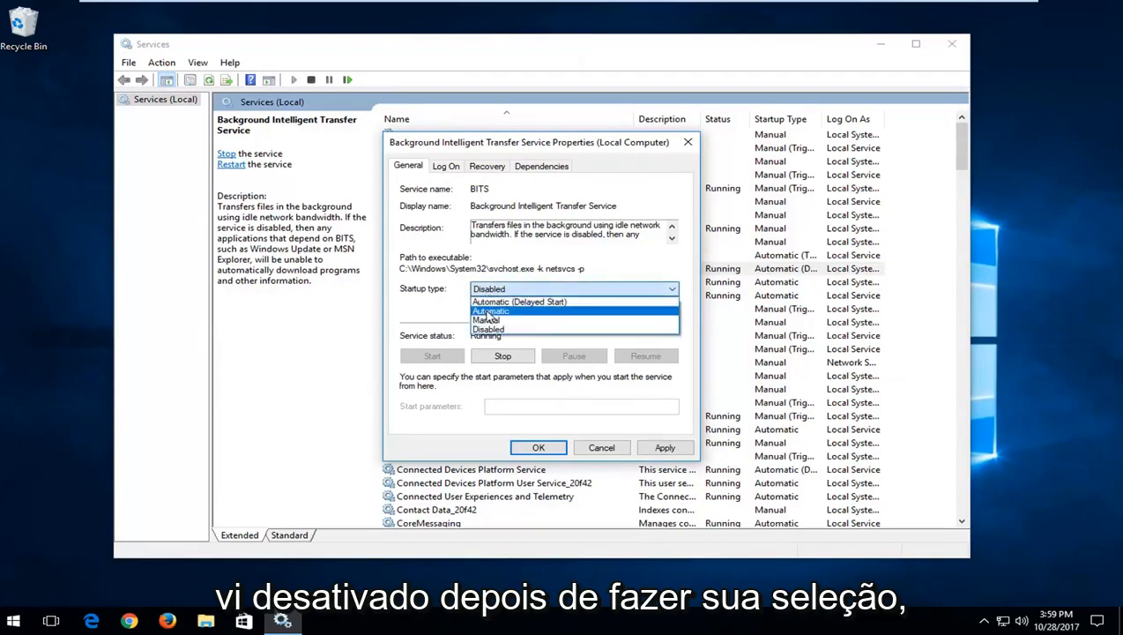
pyautogui.click(487, 311)
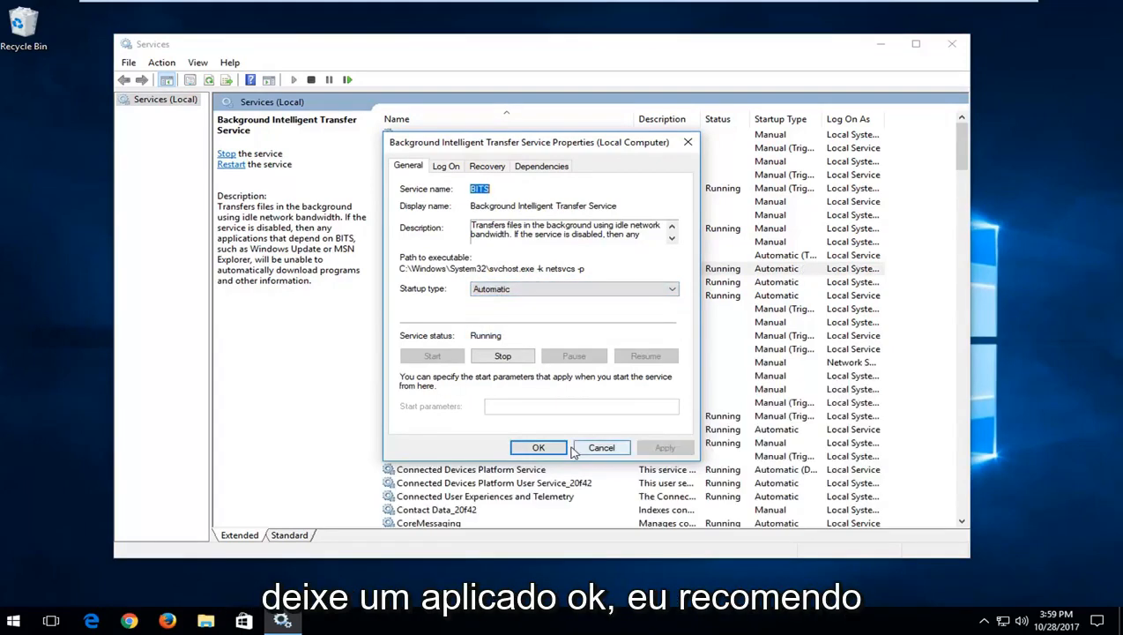
pyautogui.click(538, 447)
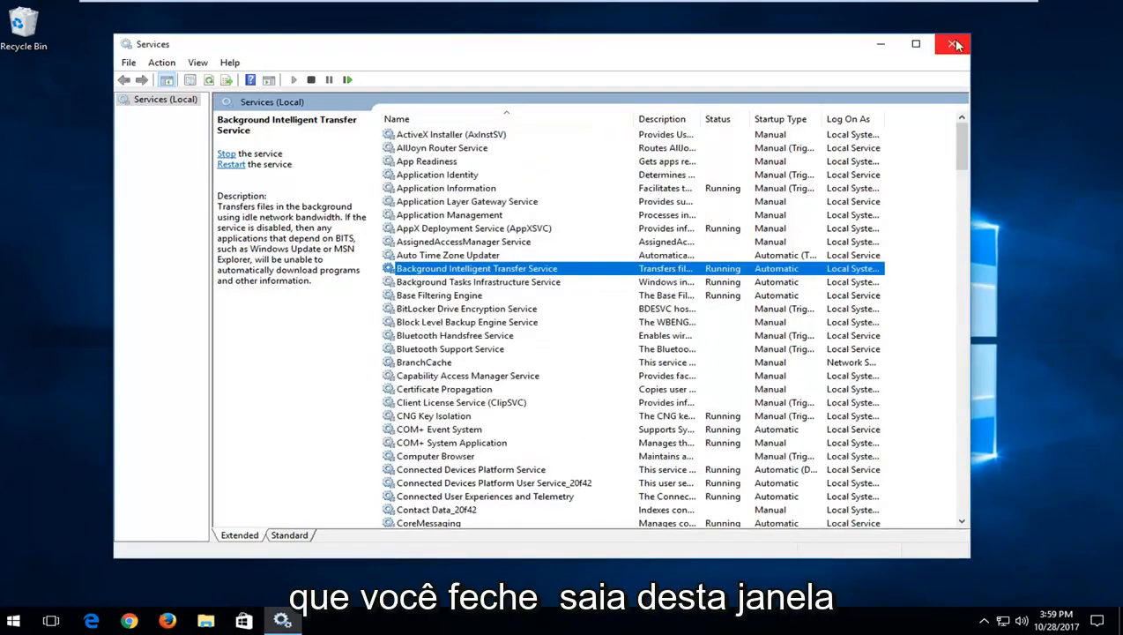
pyautogui.click(954, 44)
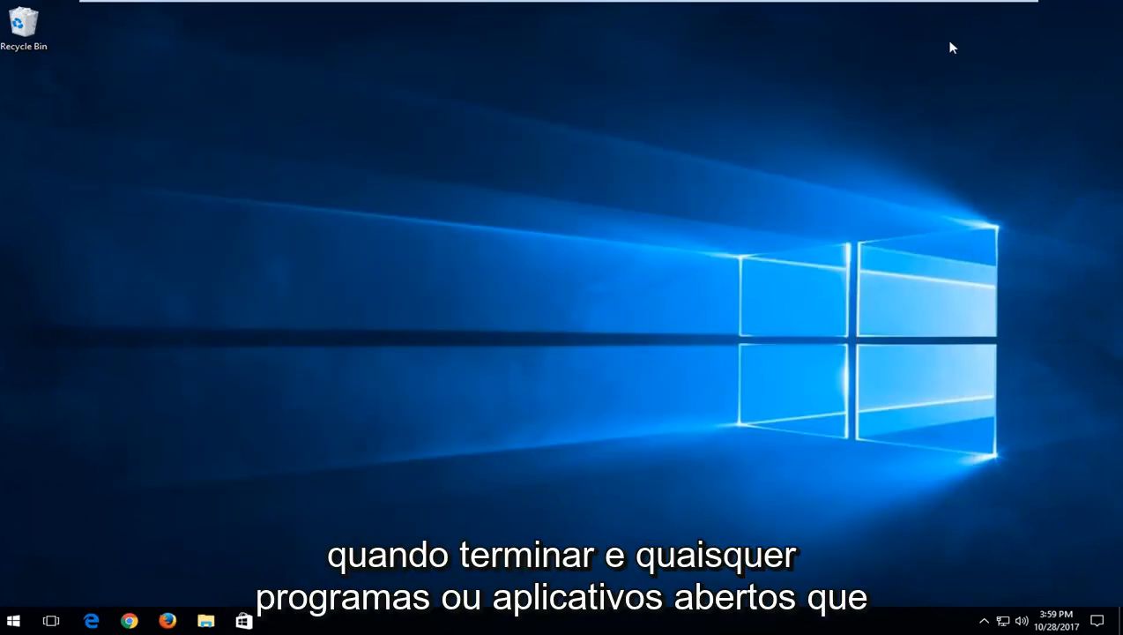